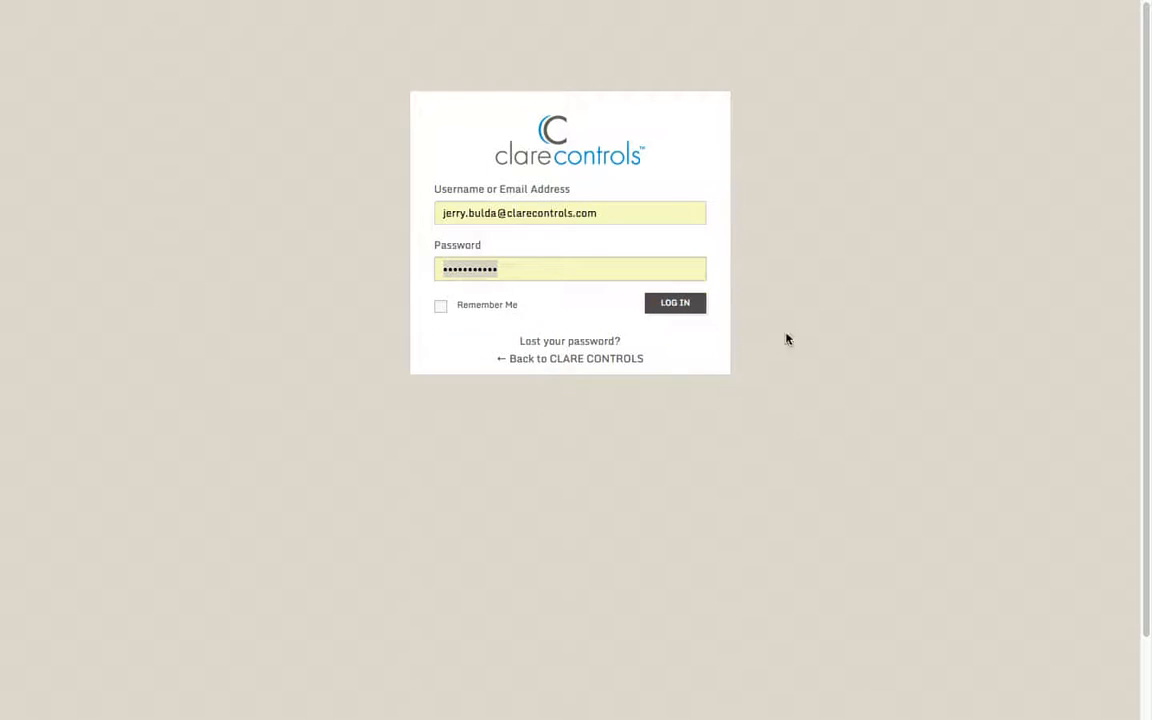
mouse_move(750, 328)
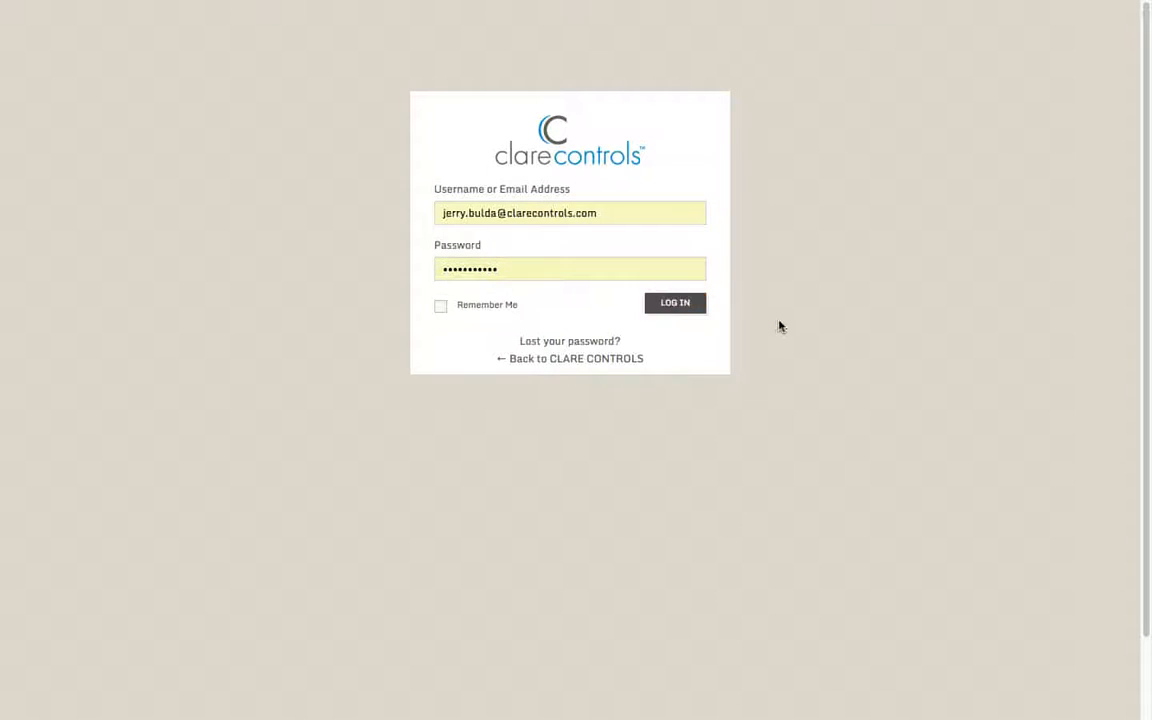
- Submit the login, then retry signing in after the empty-password error
left_click(674, 302)
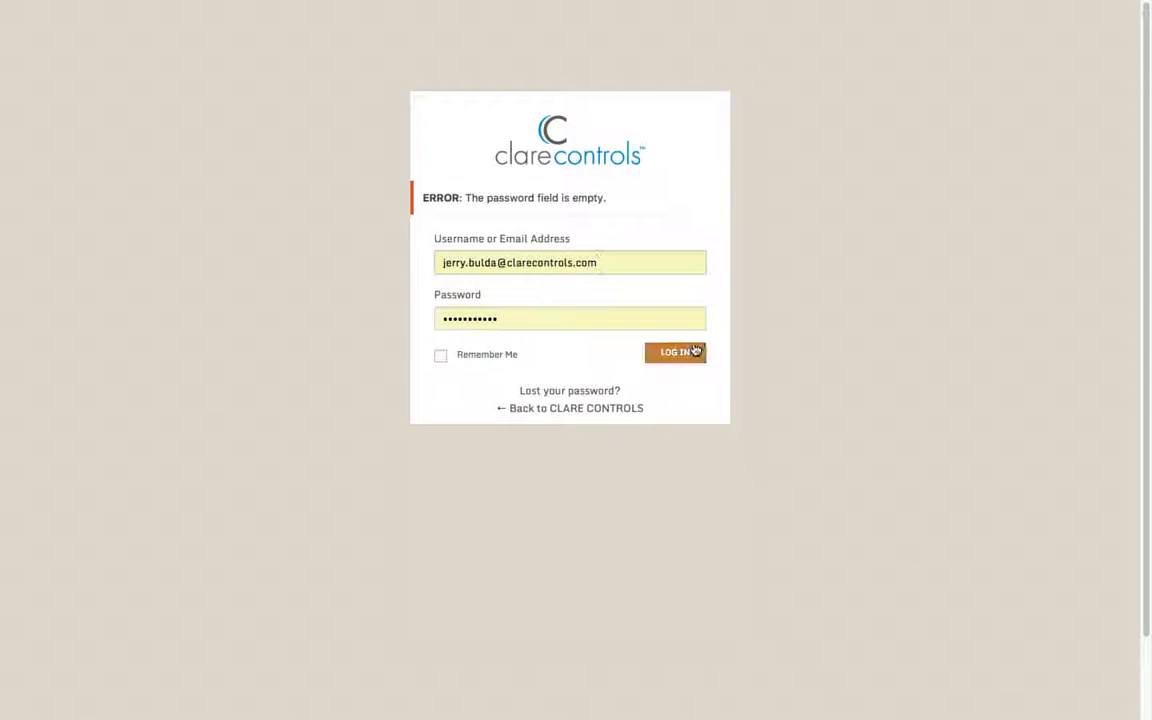
left_click(676, 352)
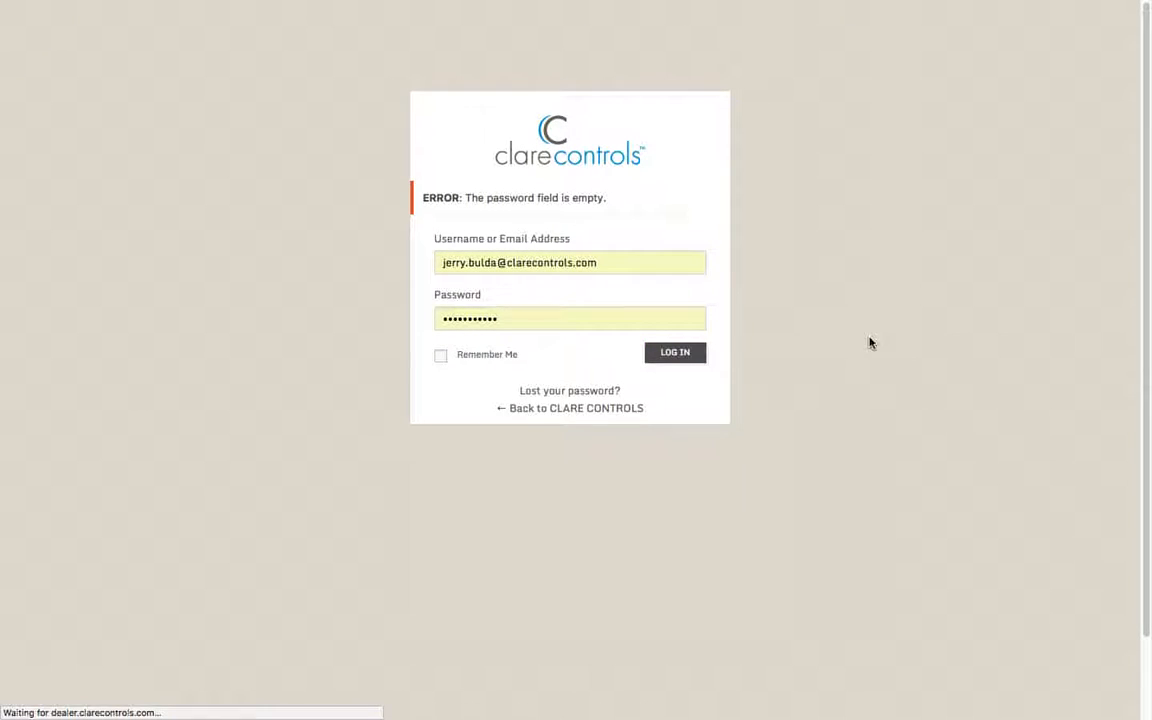
- Sign in and scroll the Dealer Dashboard down to the Links section
left_click(674, 352)
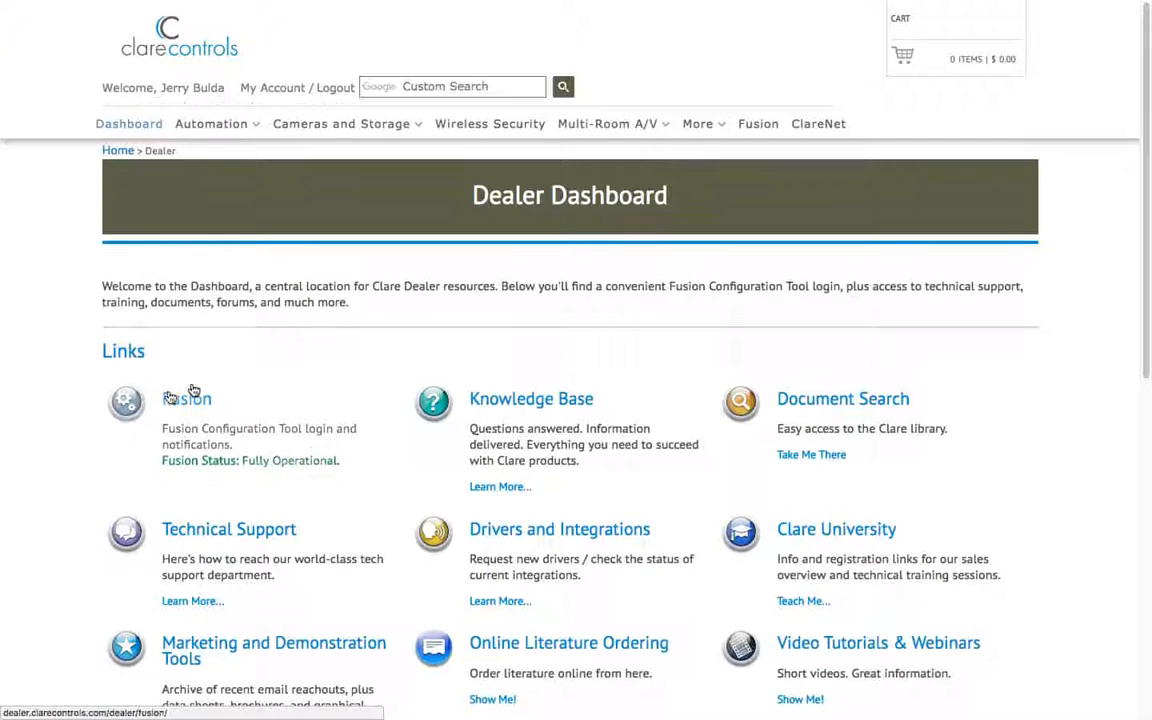
scroll("down", 3)
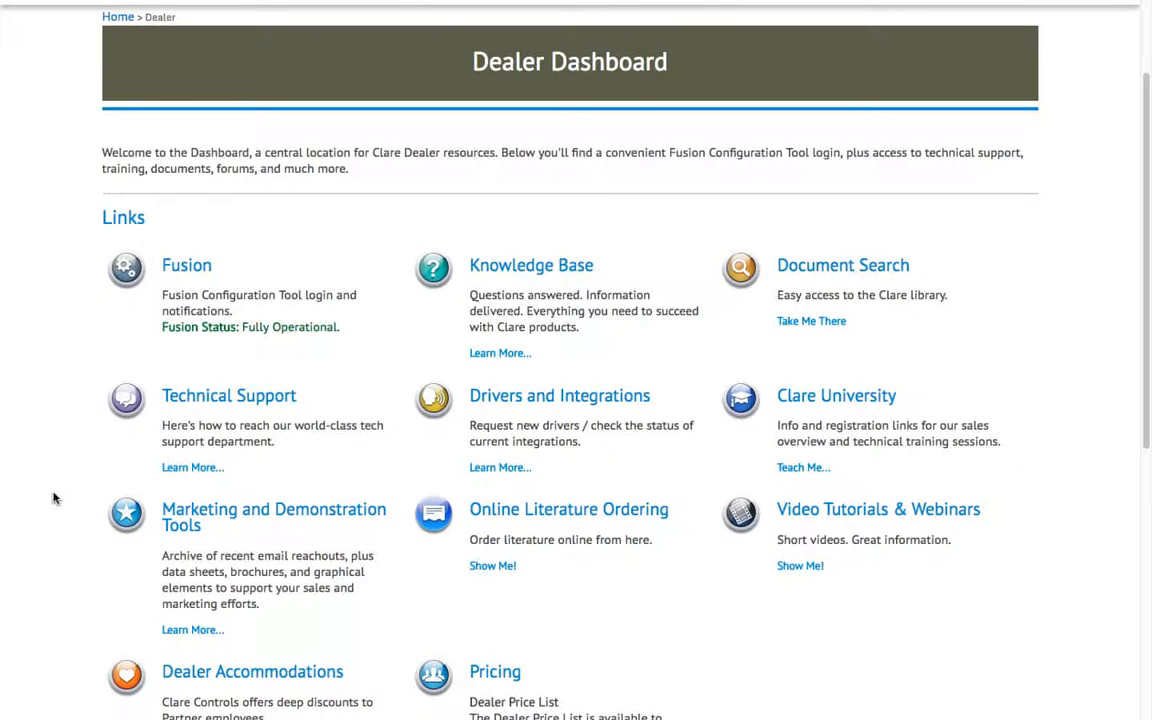
mouse_move(516, 296)
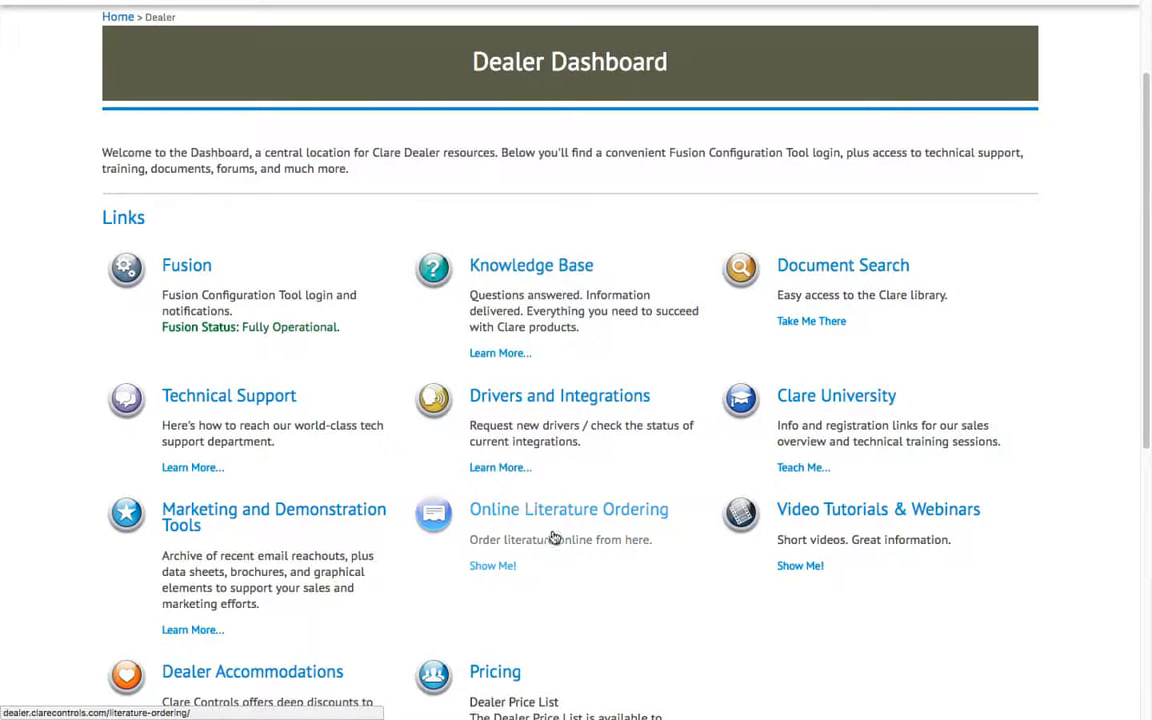
scroll("down", 3)
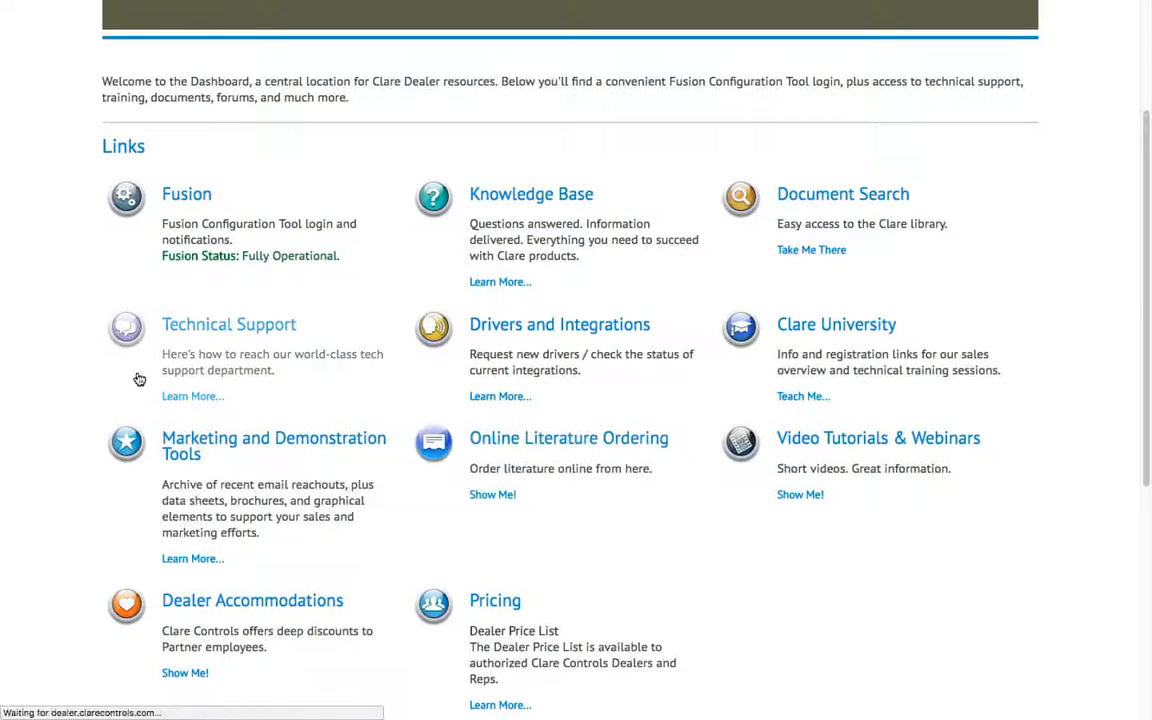
- Reach the Online Literature Ordering page and scroll to the Clare Overview (DOC ID 1125) sample
left_click(492, 494)
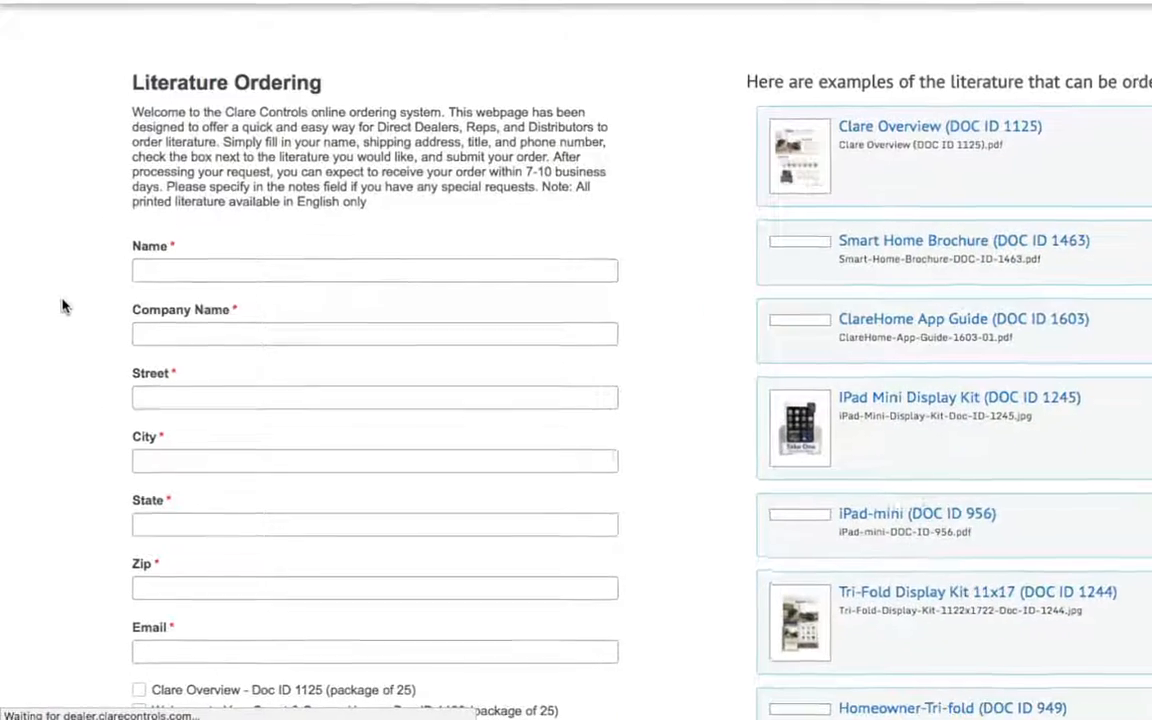
scroll("down", 3)
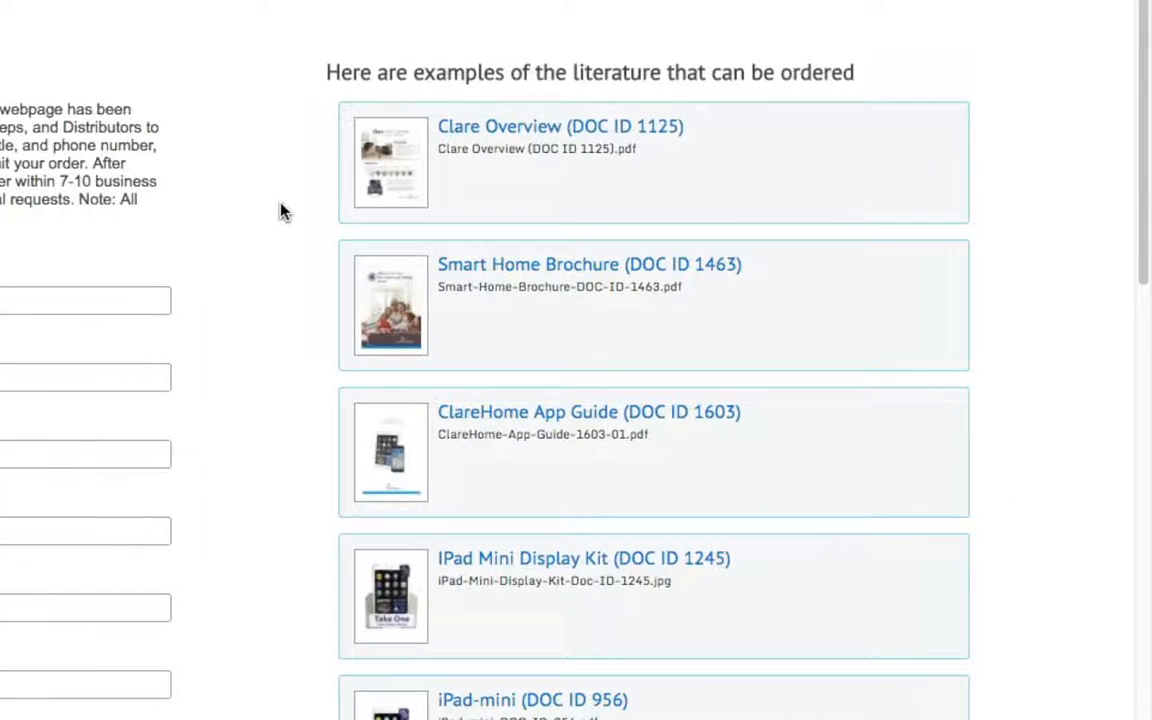
scroll("down", 3)
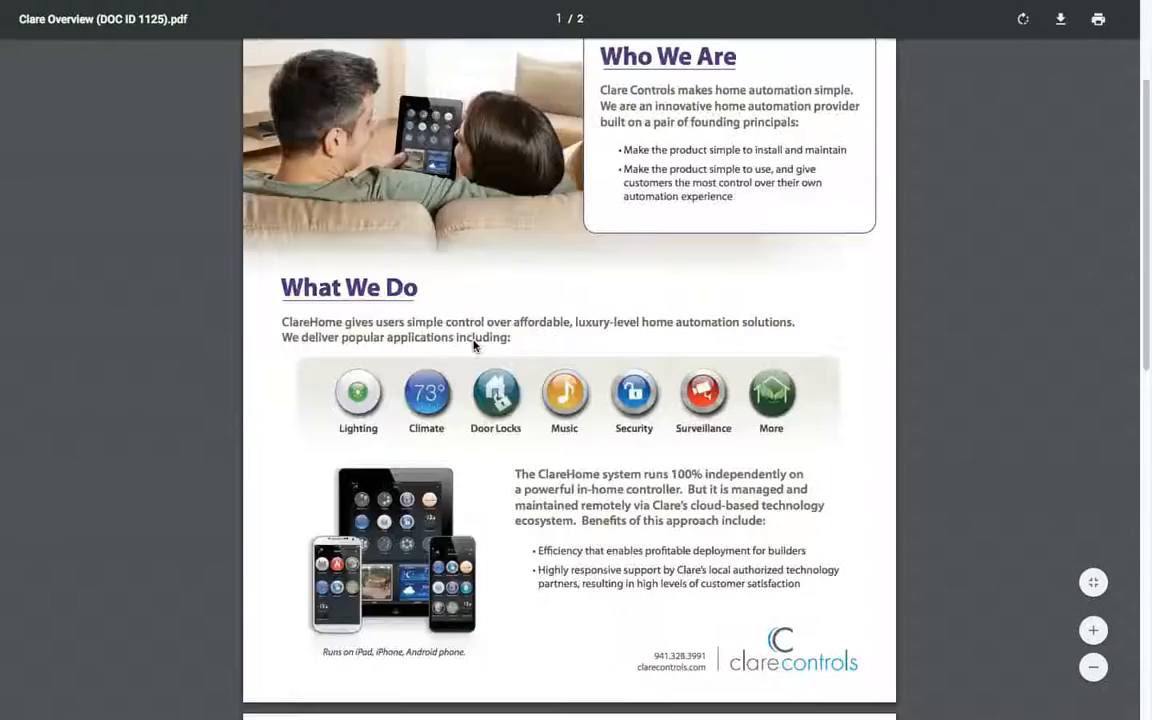
- Return to the Literature Ordering form and bring the dealer contact fields into view
left_click(336, 36)
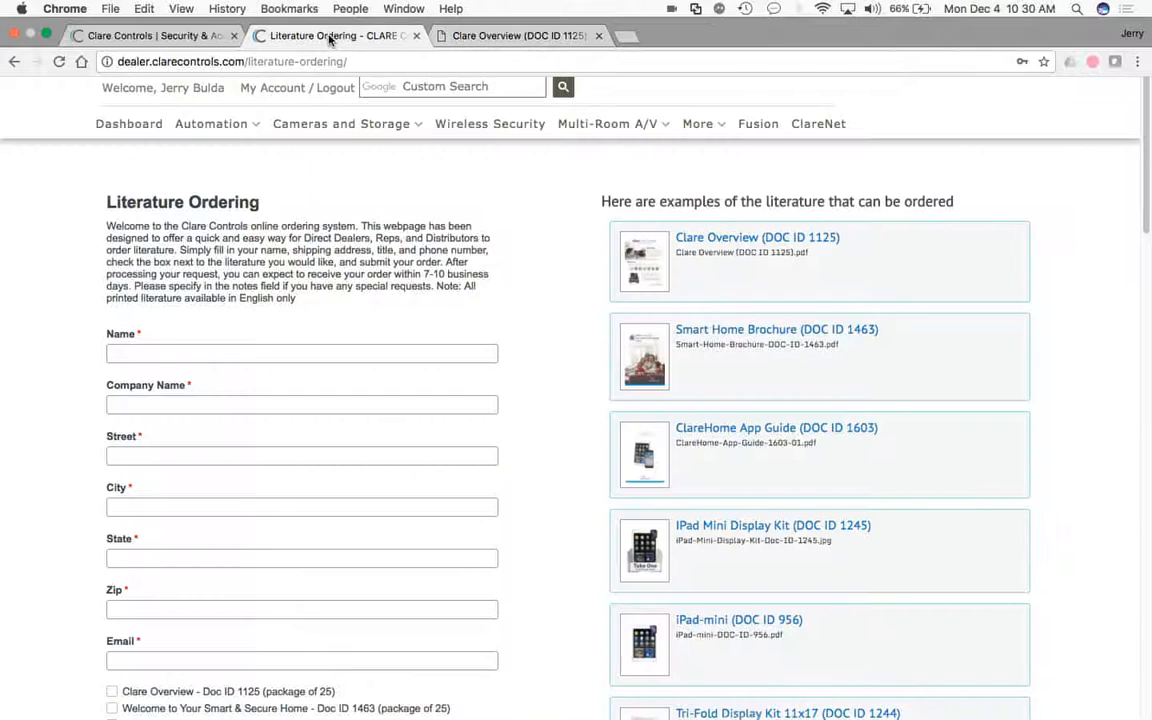
scroll("down", 3)
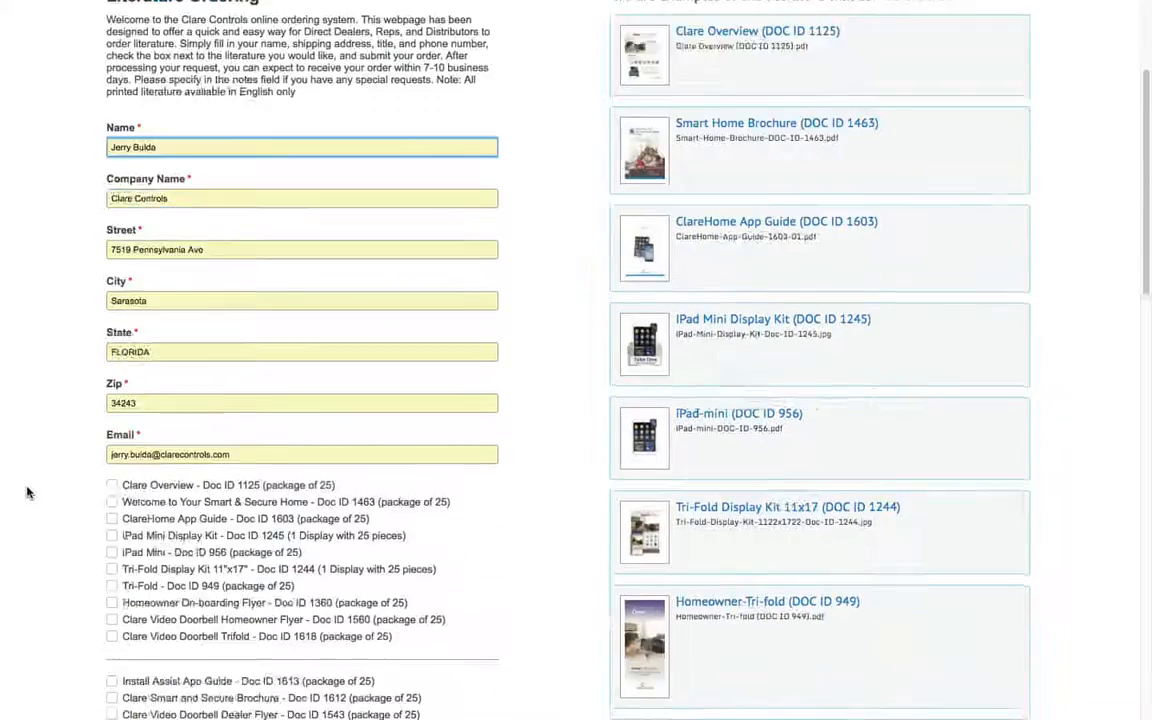
scroll("down", 3)
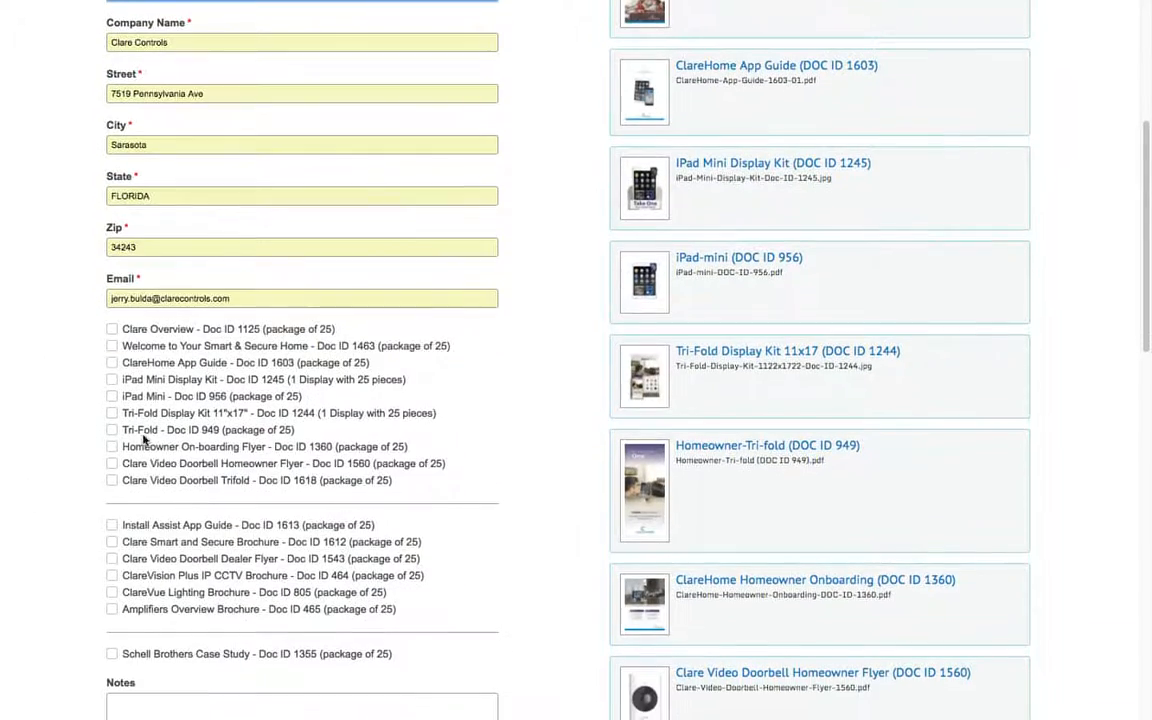
scroll("down", 3)
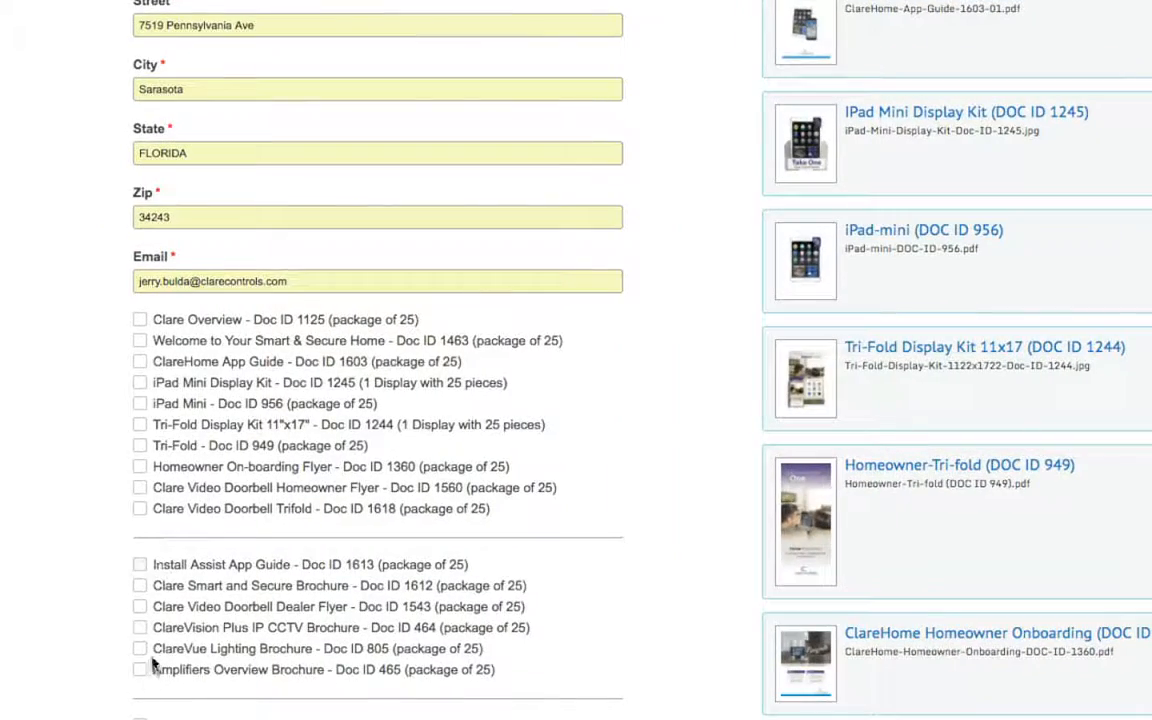
mouse_move(112, 632)
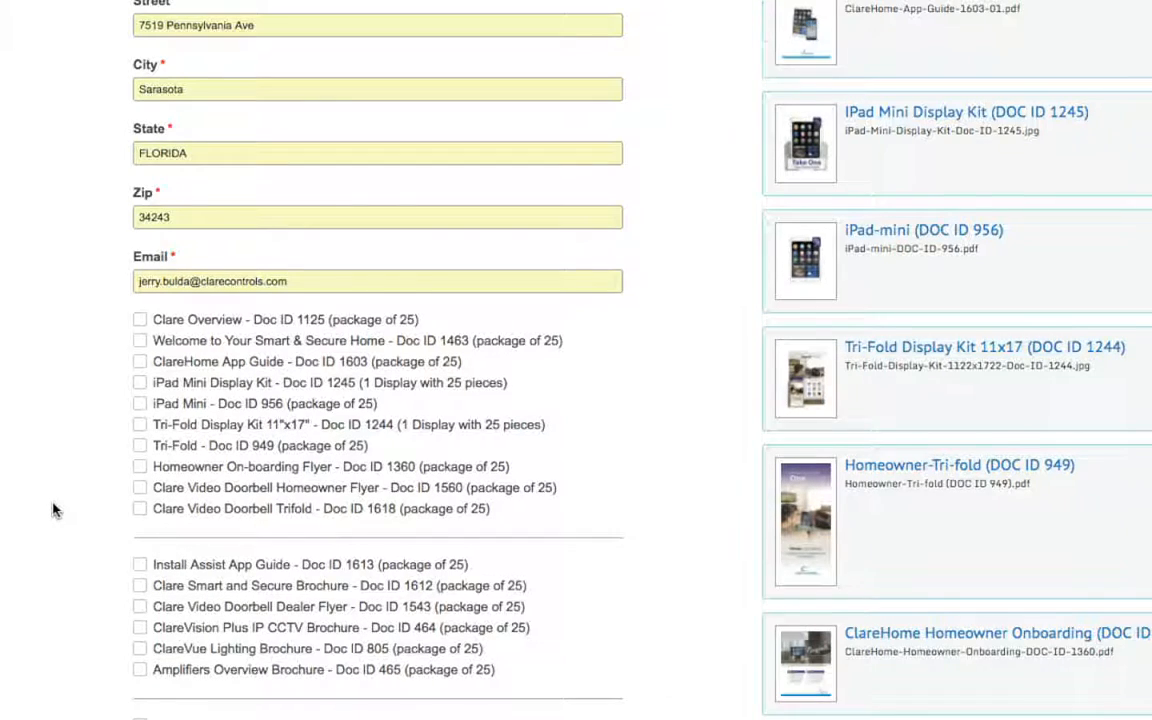
scroll("down", 3)
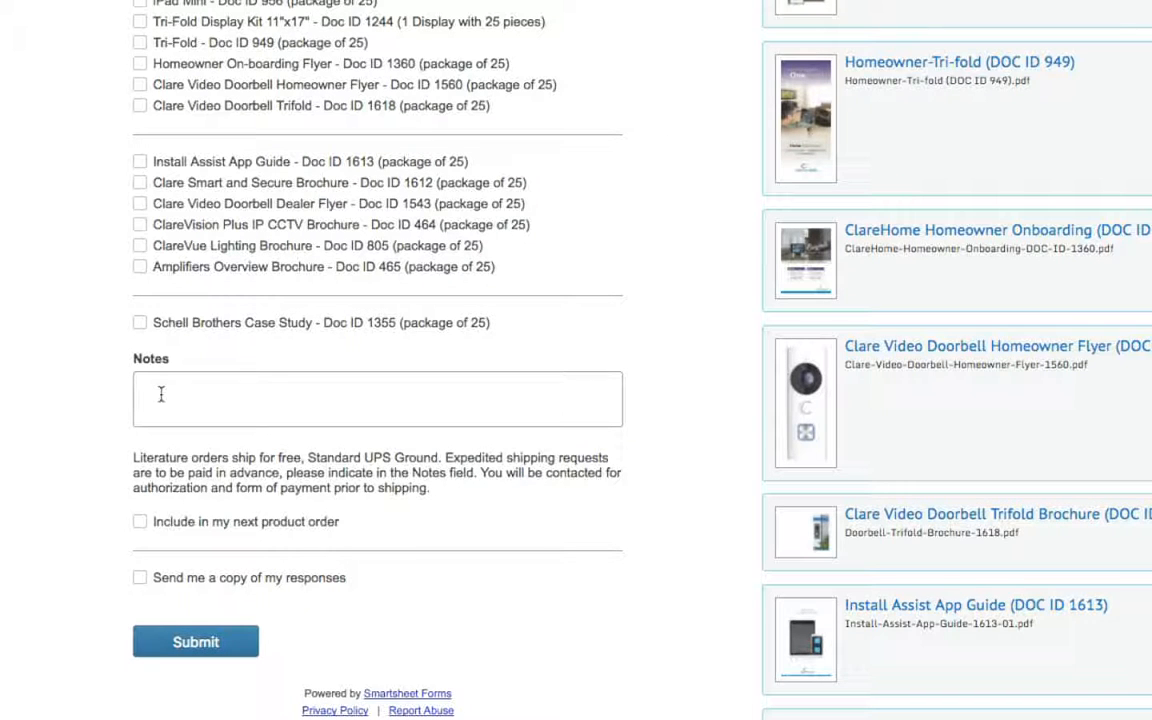
left_click(376, 398)
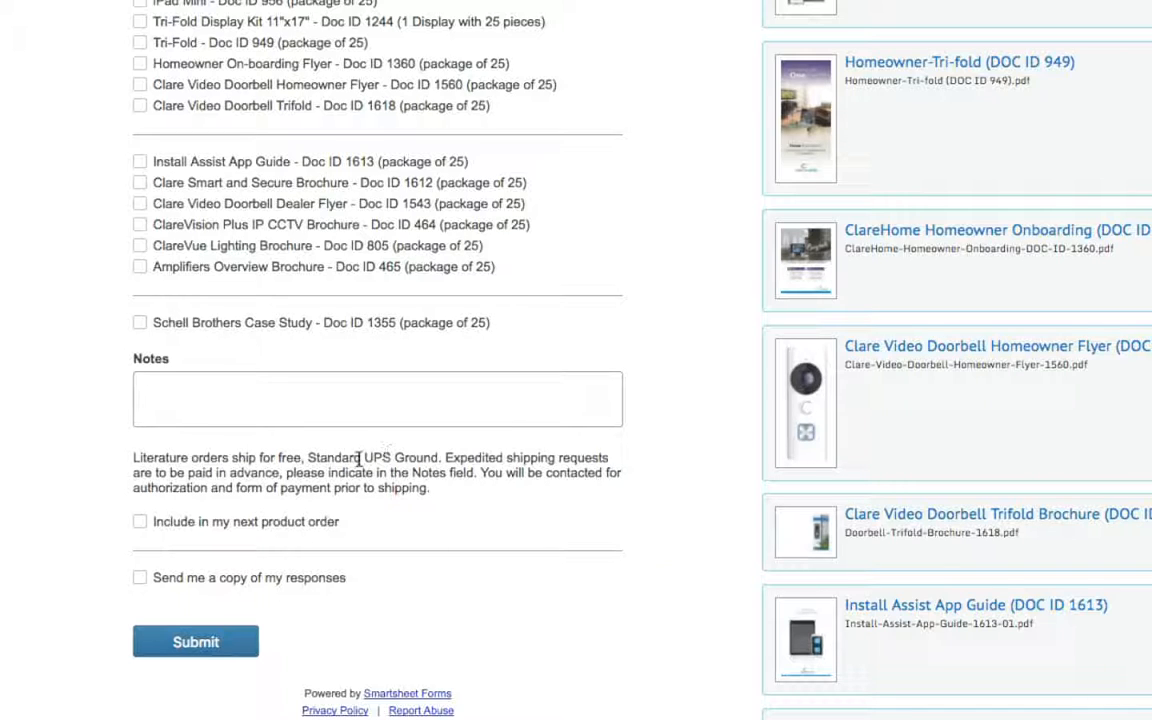
mouse_move(96, 400)
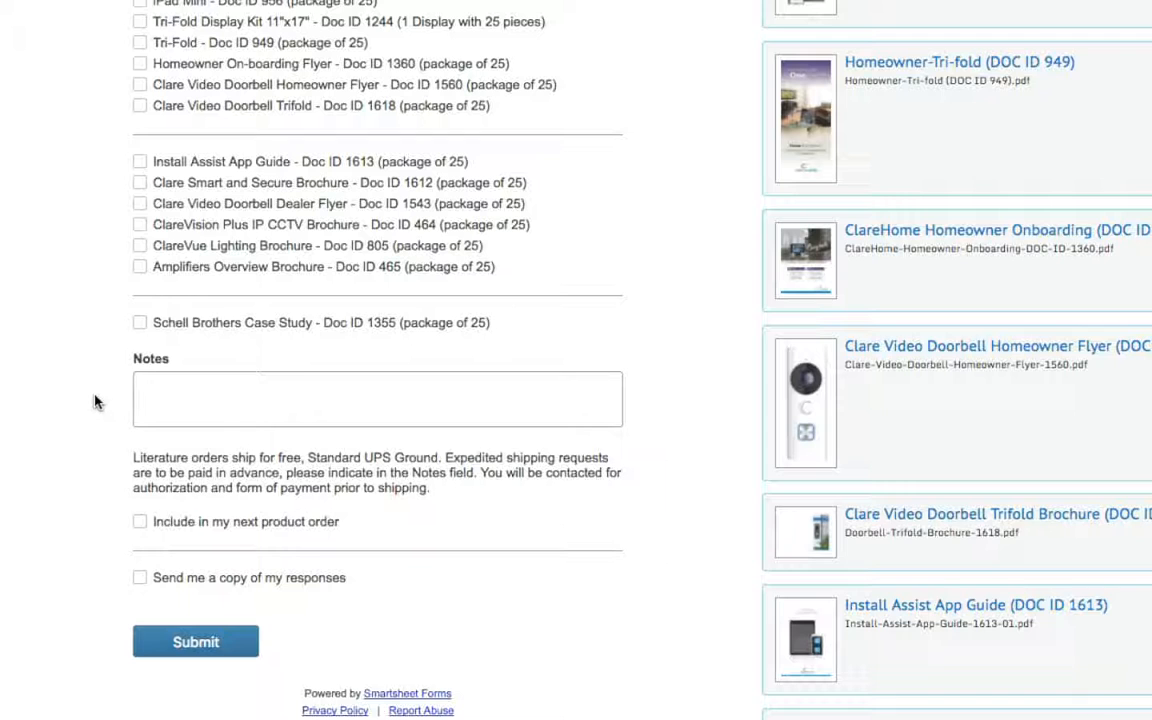
scroll("down", 3)
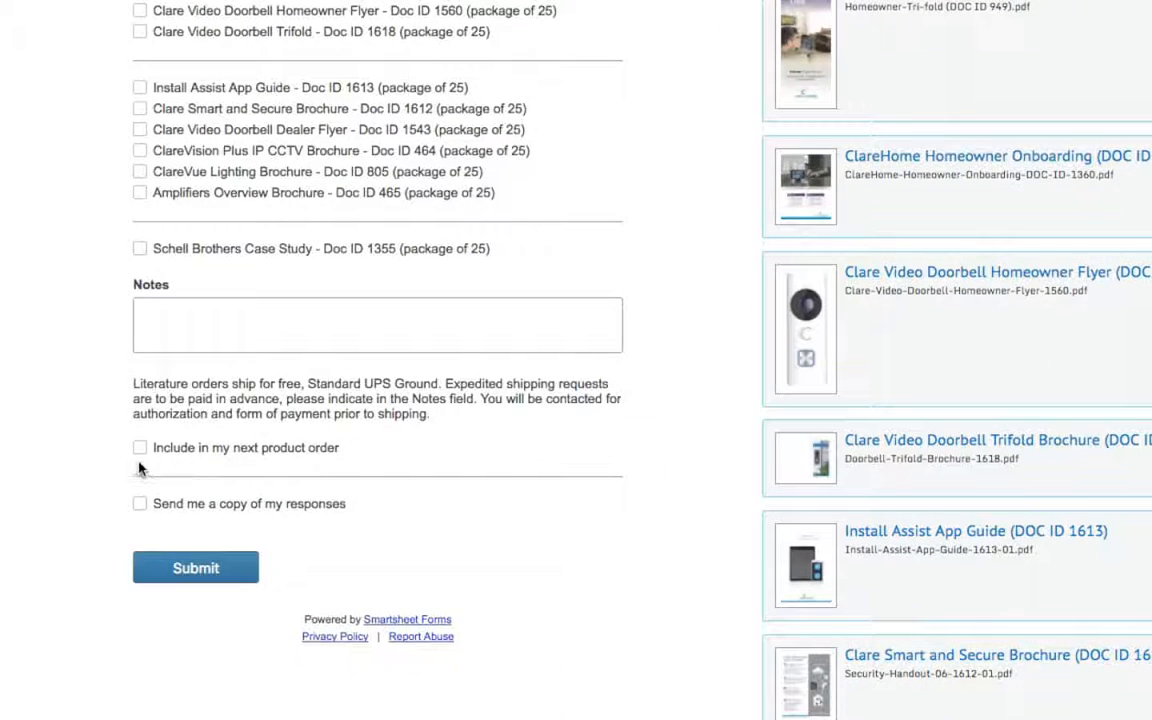
mouse_move(280, 468)
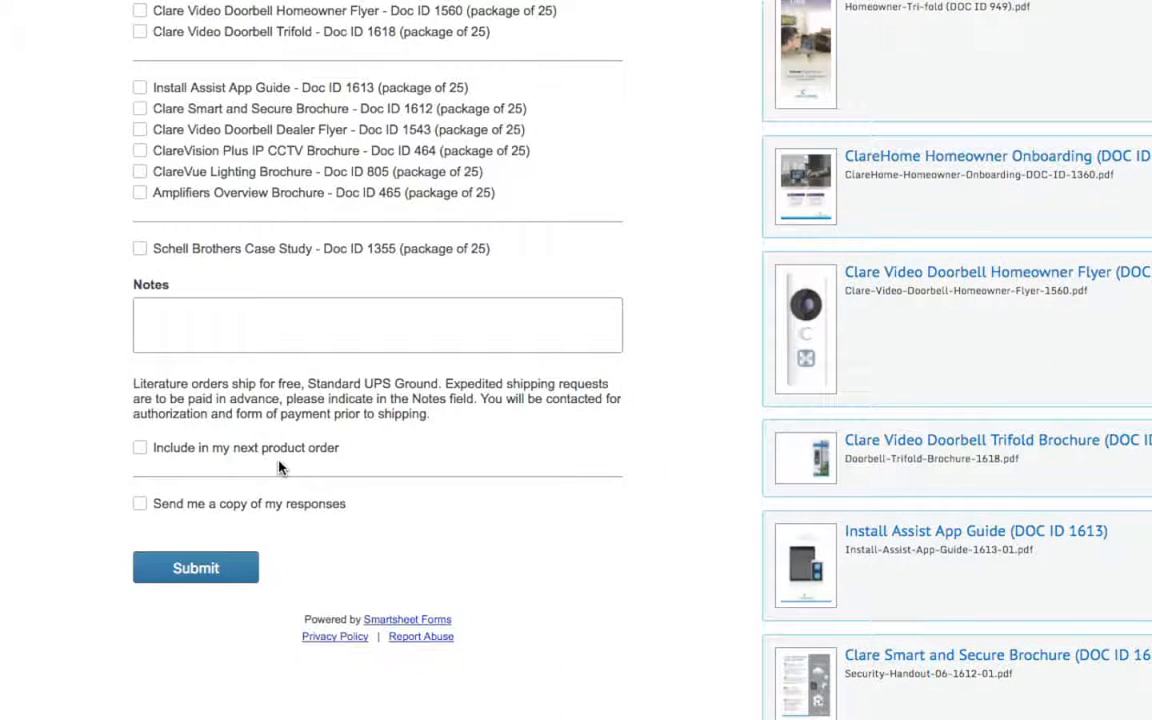
mouse_move(100, 336)
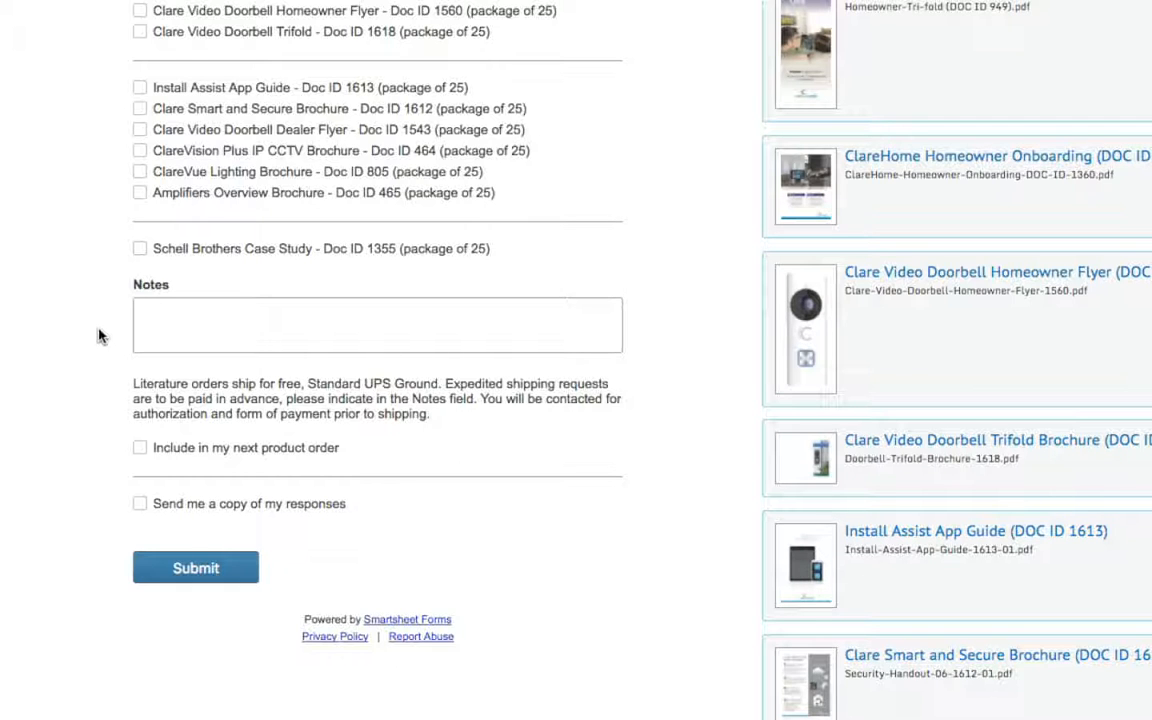
mouse_move(70, 136)
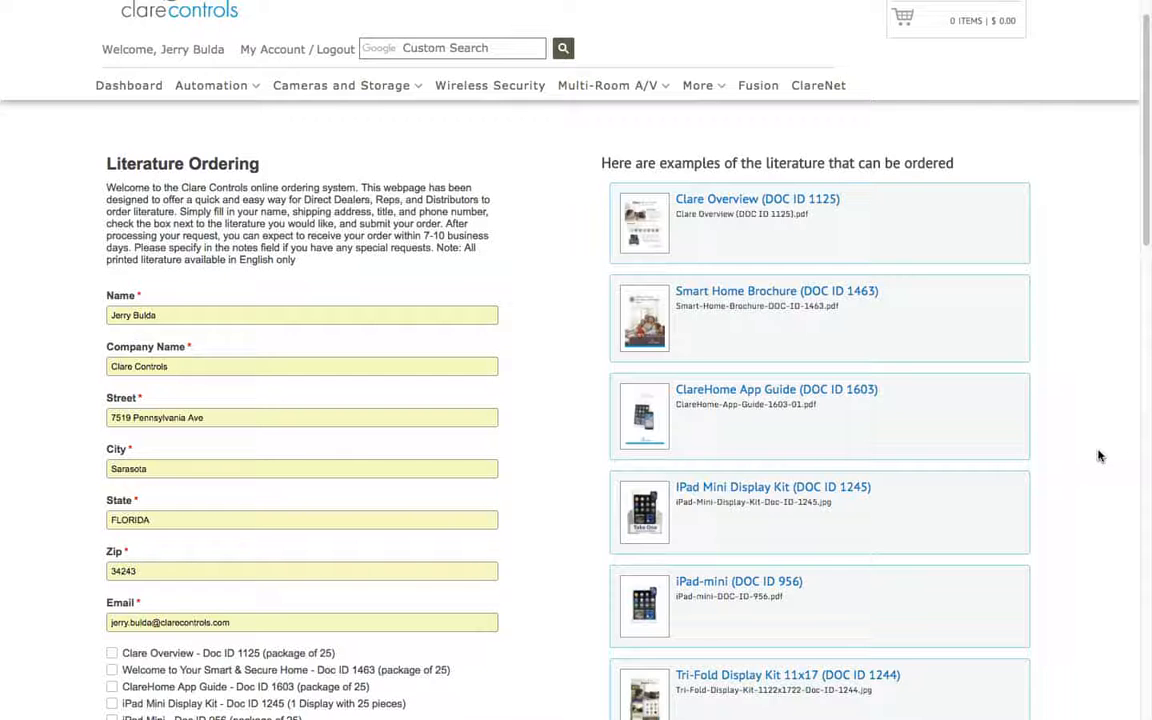
scroll("down", 3)
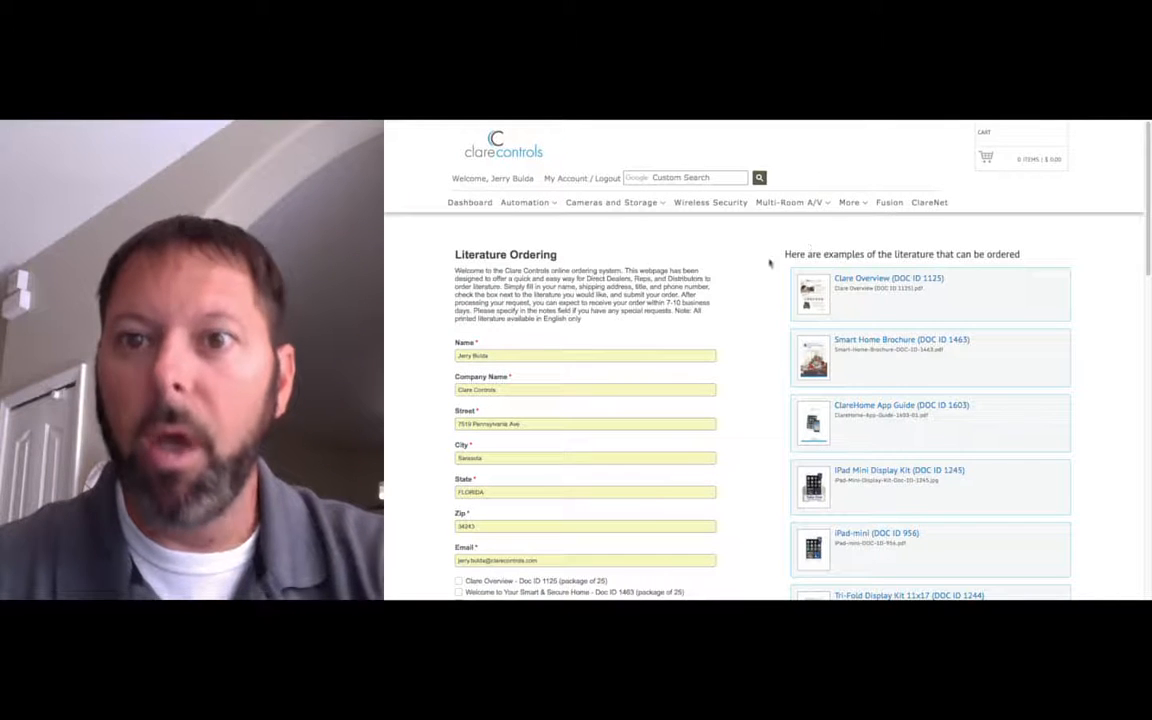
mouse_move(418, 362)
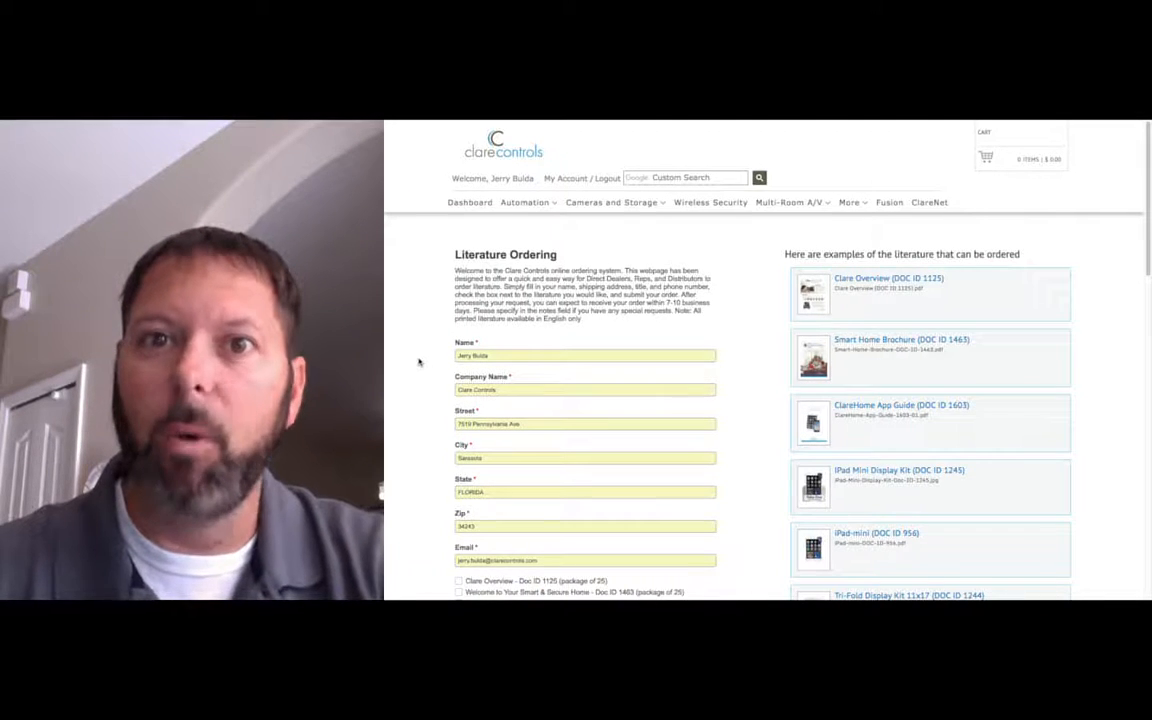